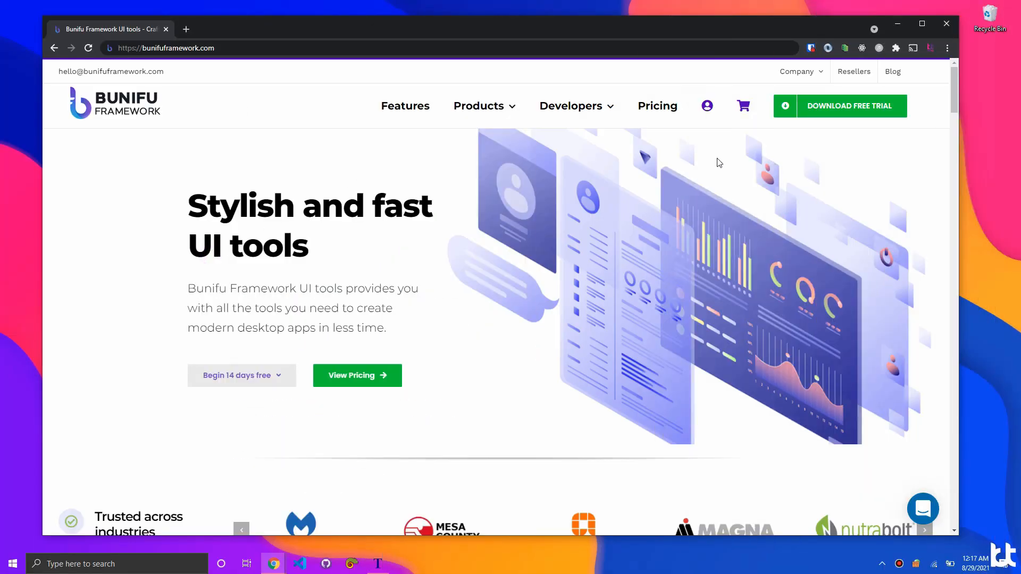
- Inspect the PageDashboard's active cashiers ring, then view the running POS app's Stock > Items list
scroll("down", 3)
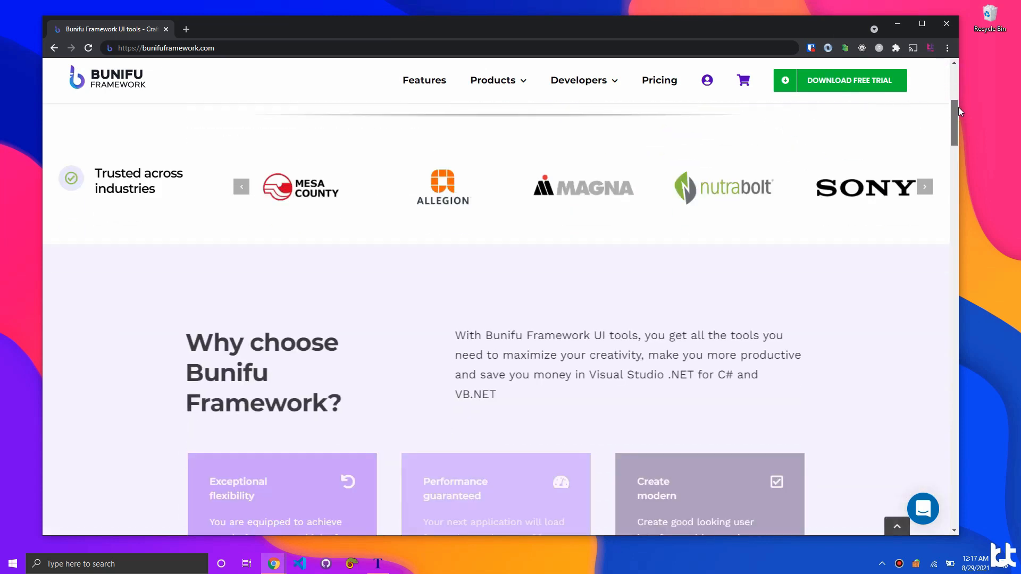
scroll("down", 3)
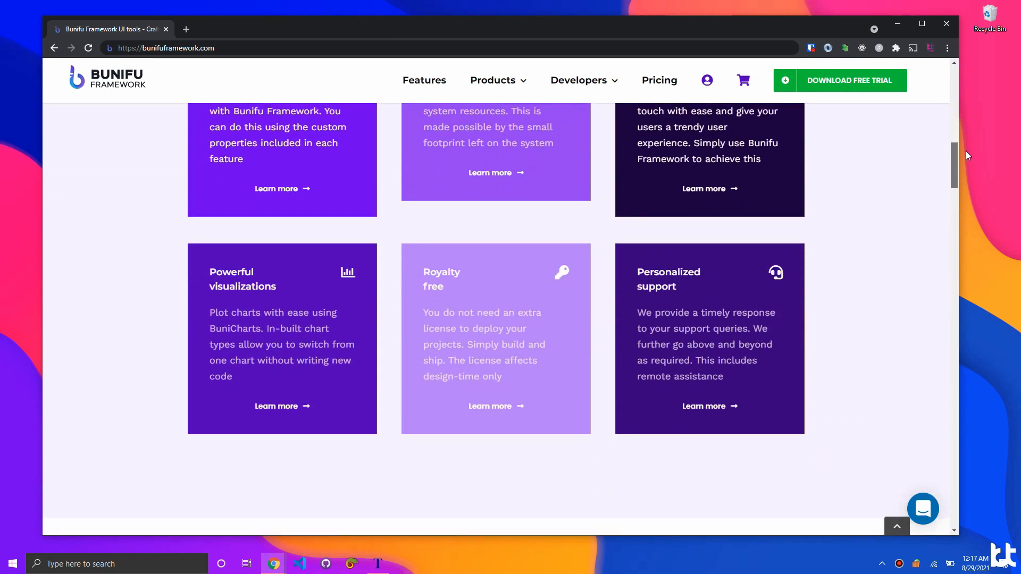
scroll("down", 3)
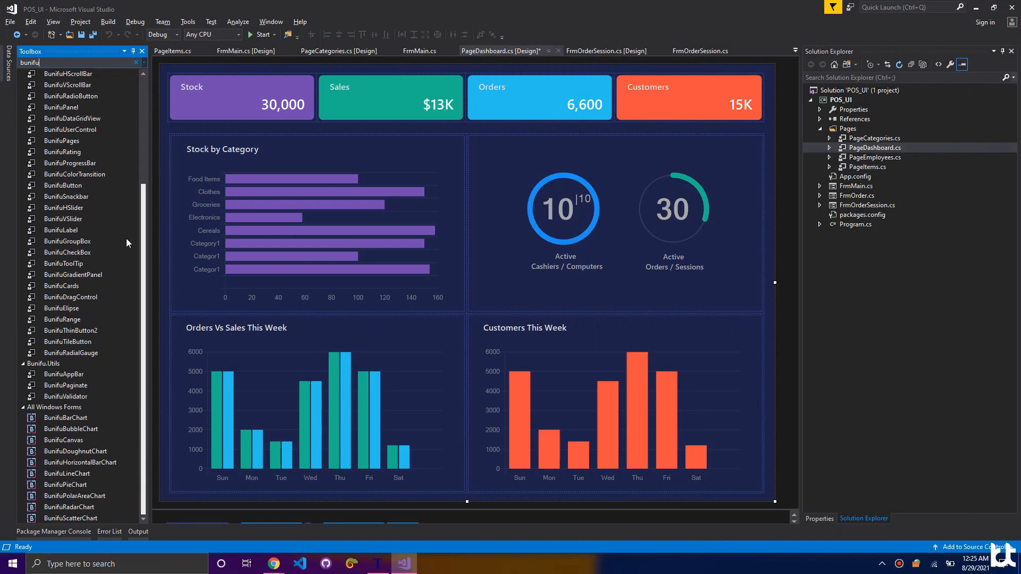
left_click(562, 207)
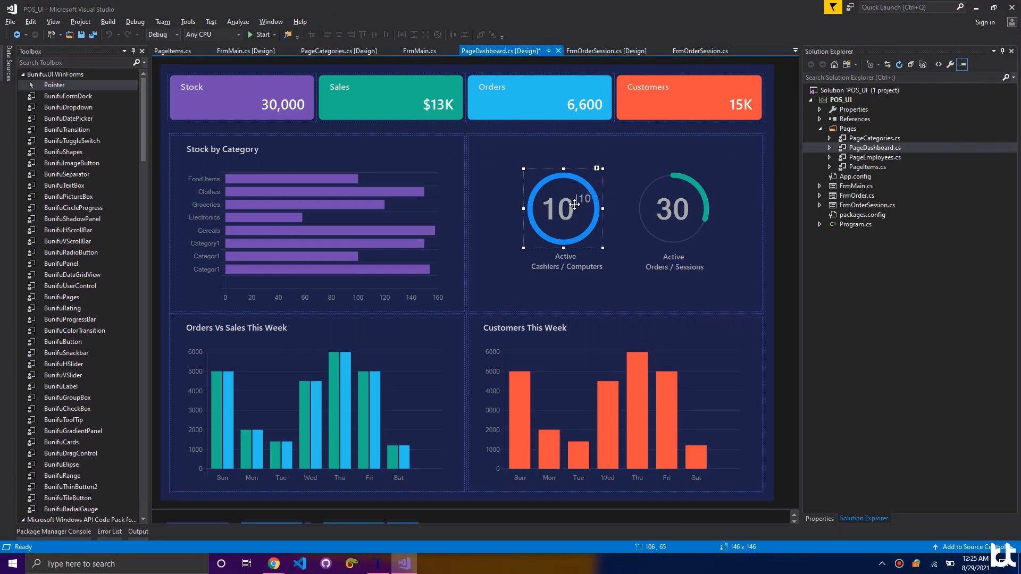
left_click(672, 198)
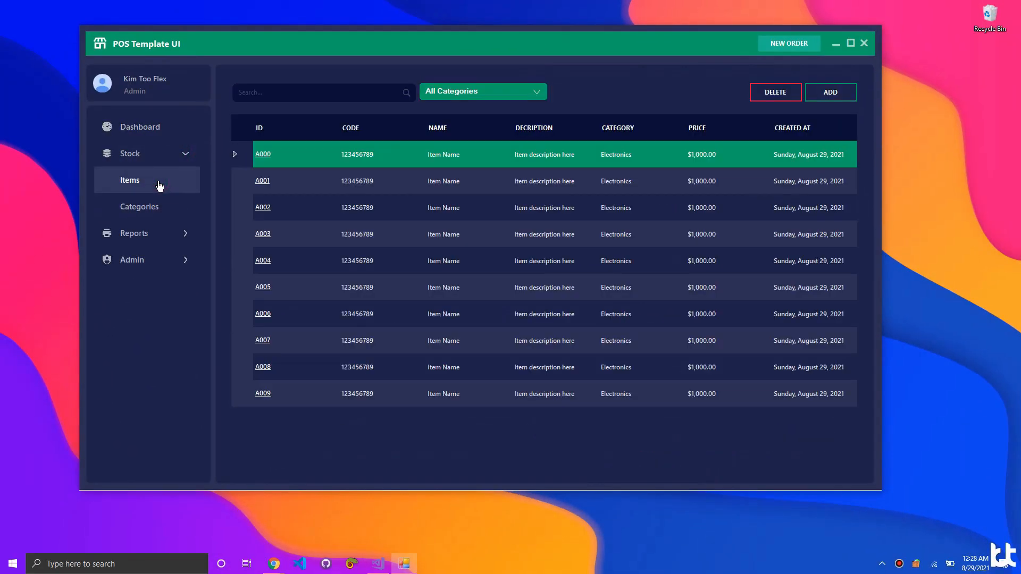
left_click(139, 127)
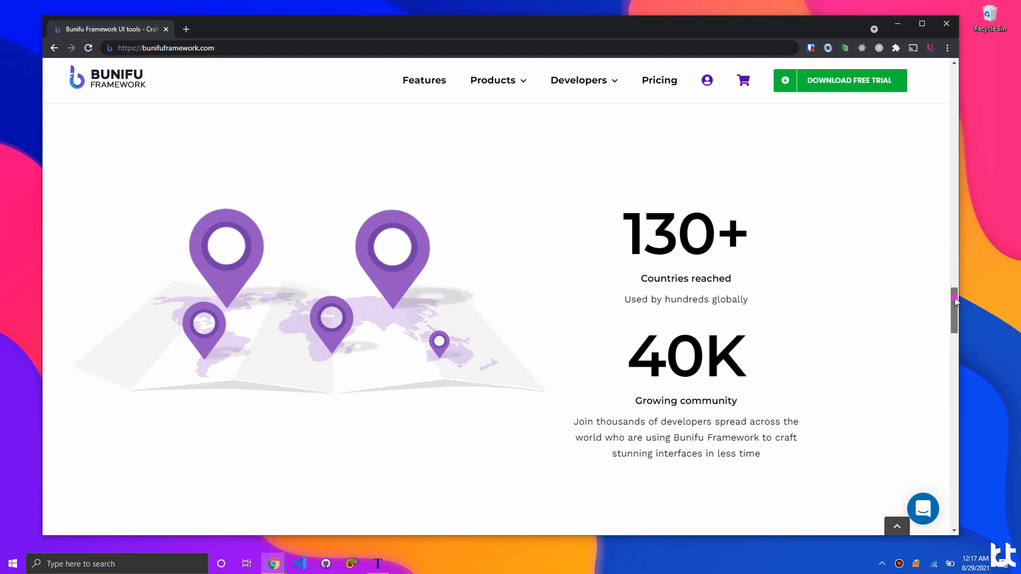
- Choose Buy Now for Bunifu UI WinForms and apply a discount coupon at checkout
scroll("down", 3)
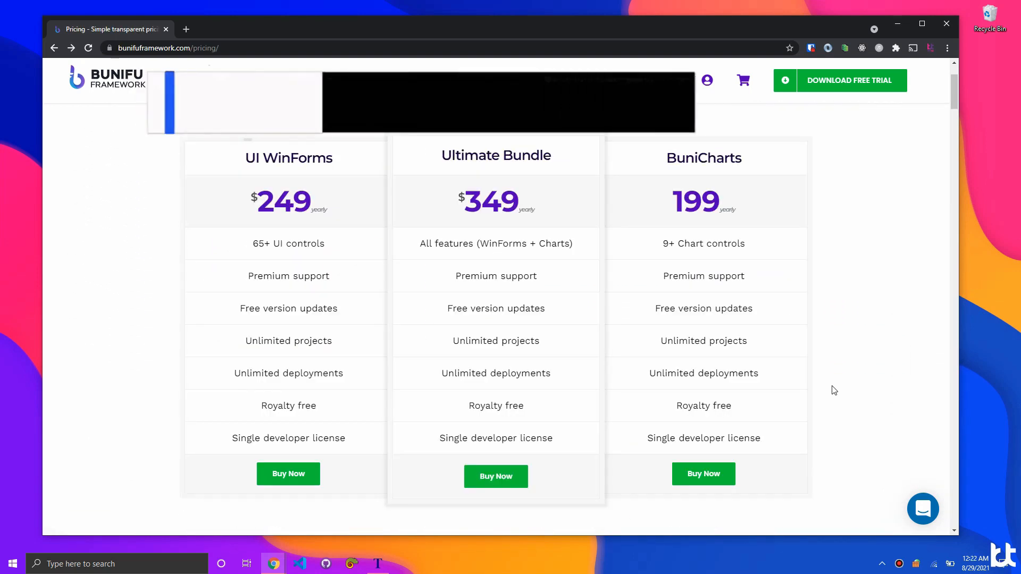
left_click(288, 474)
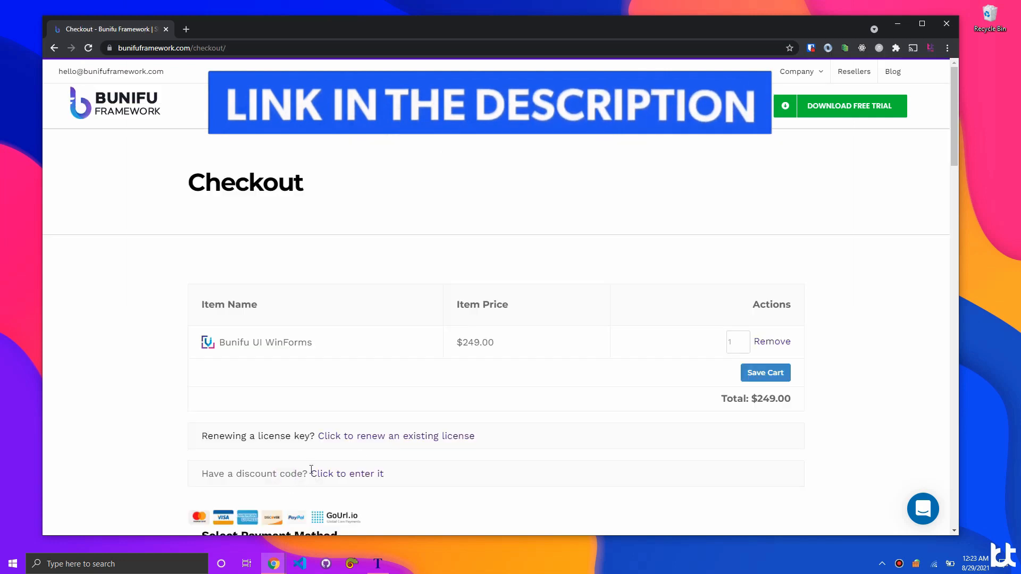
left_click(346, 473)
type("kimtoo")
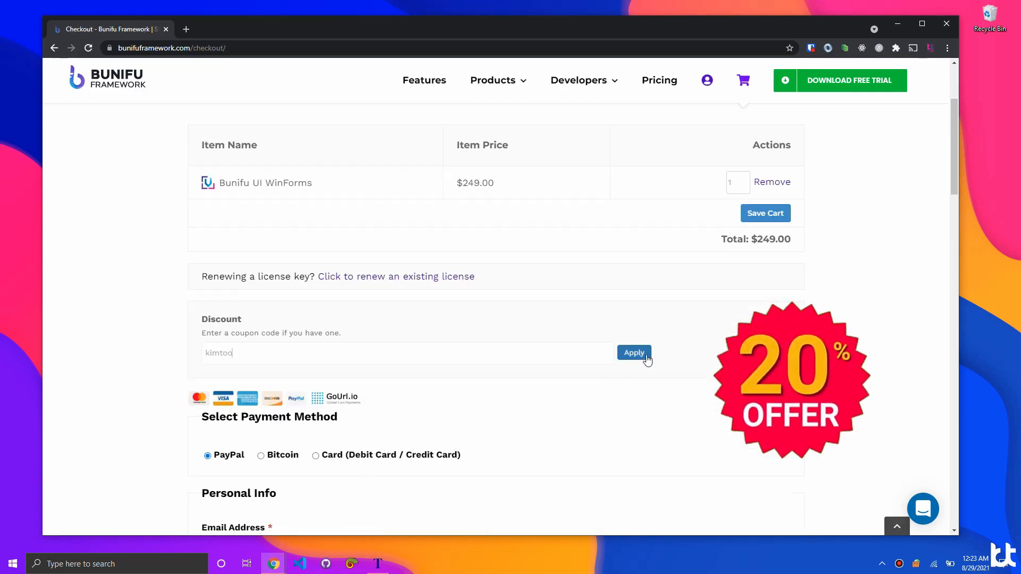
left_click(633, 352)
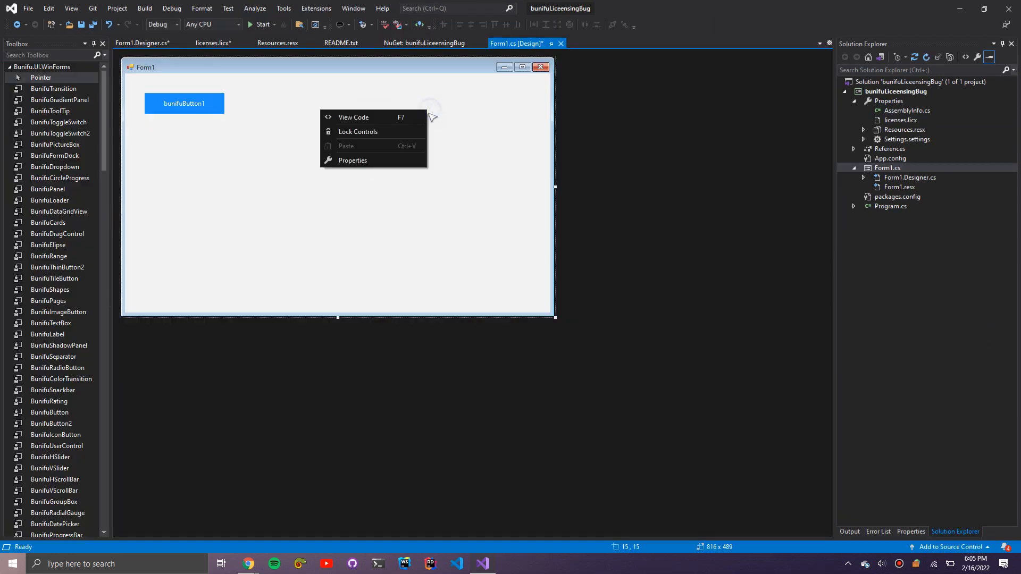
left_click(353, 117)
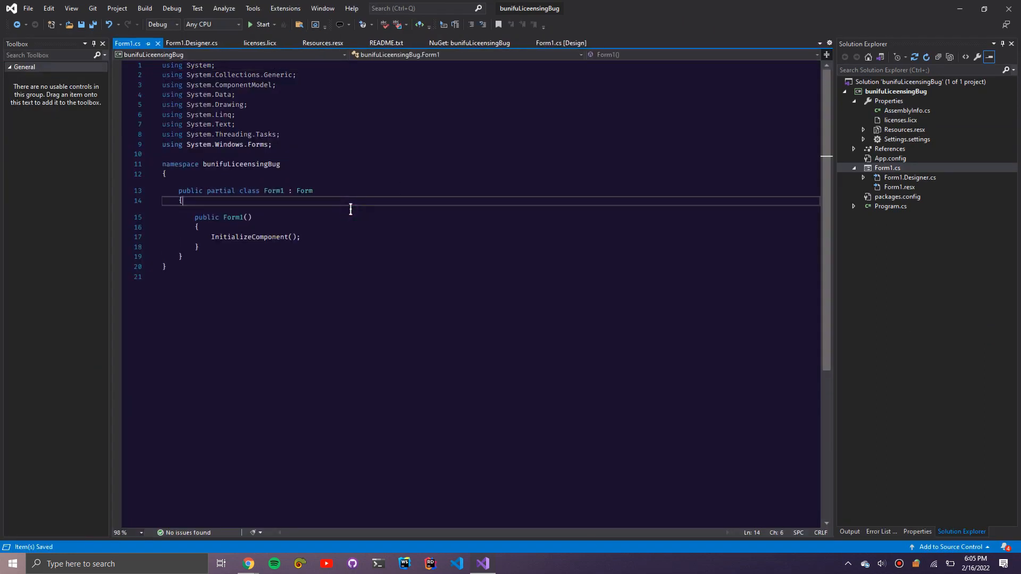
right_click(241, 164)
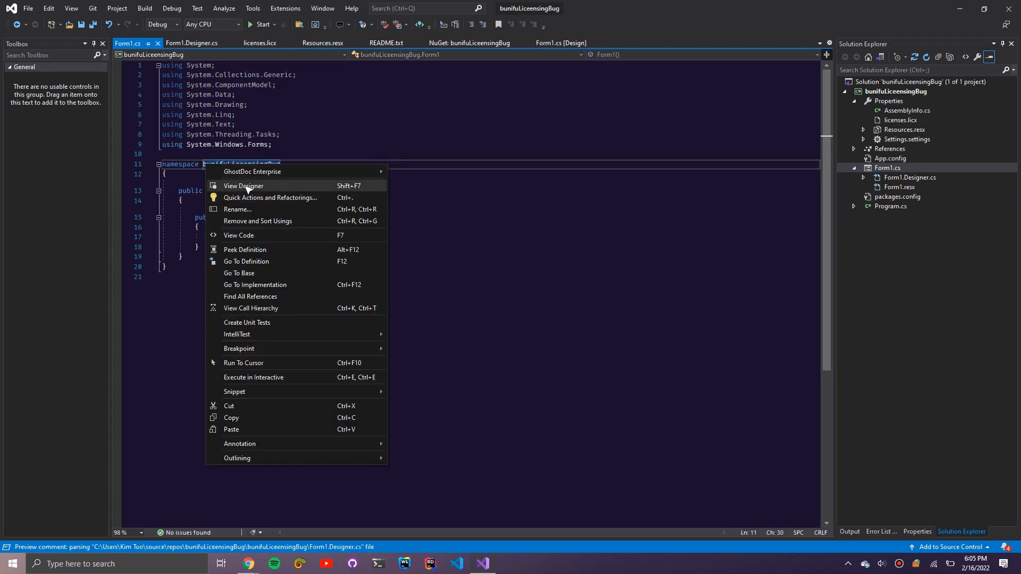
left_click(244, 186)
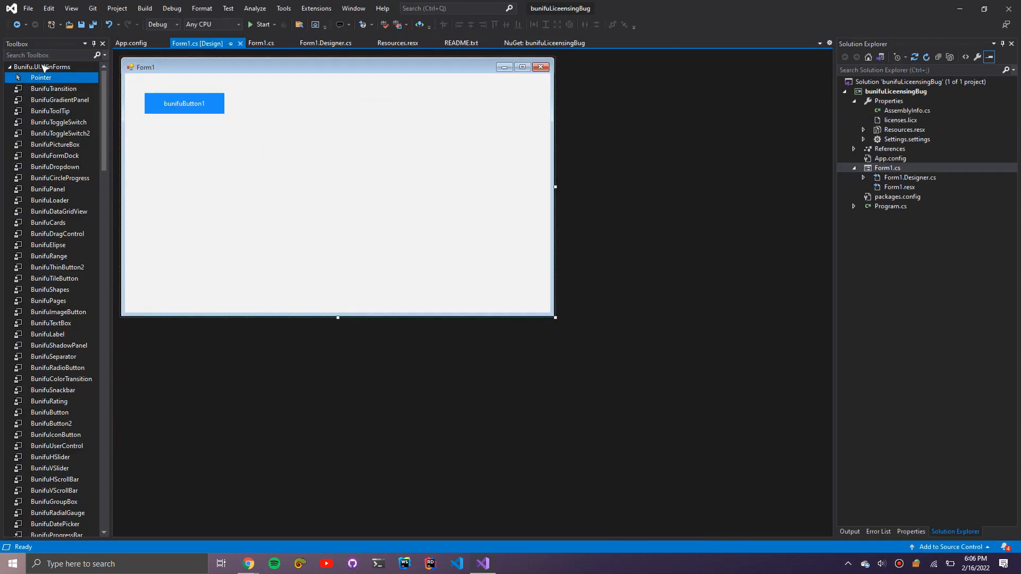
- Filter the Toolbox for 'butt' and run the project with only the BunifuButton license entry
type("butt")
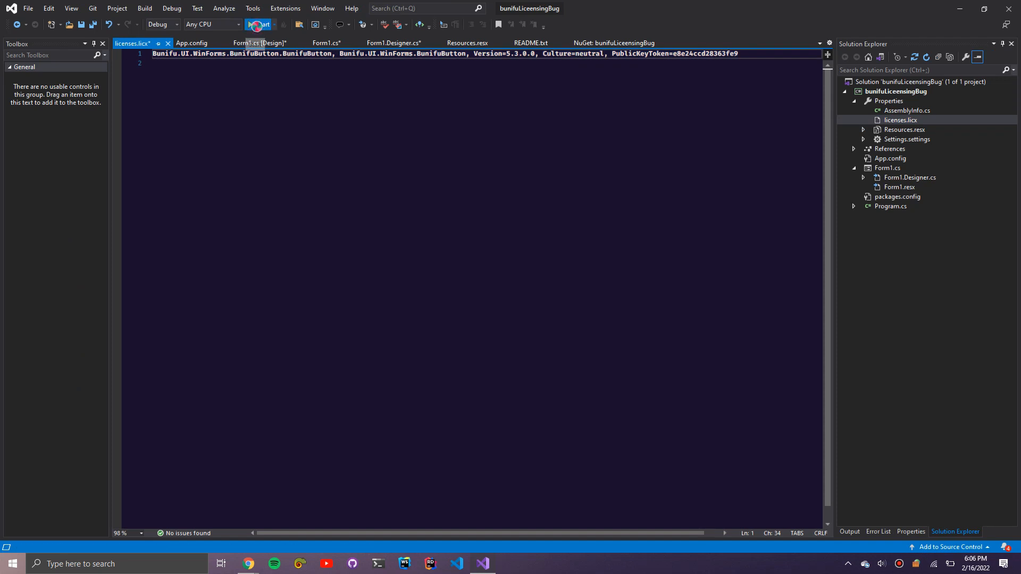
left_click(258, 25)
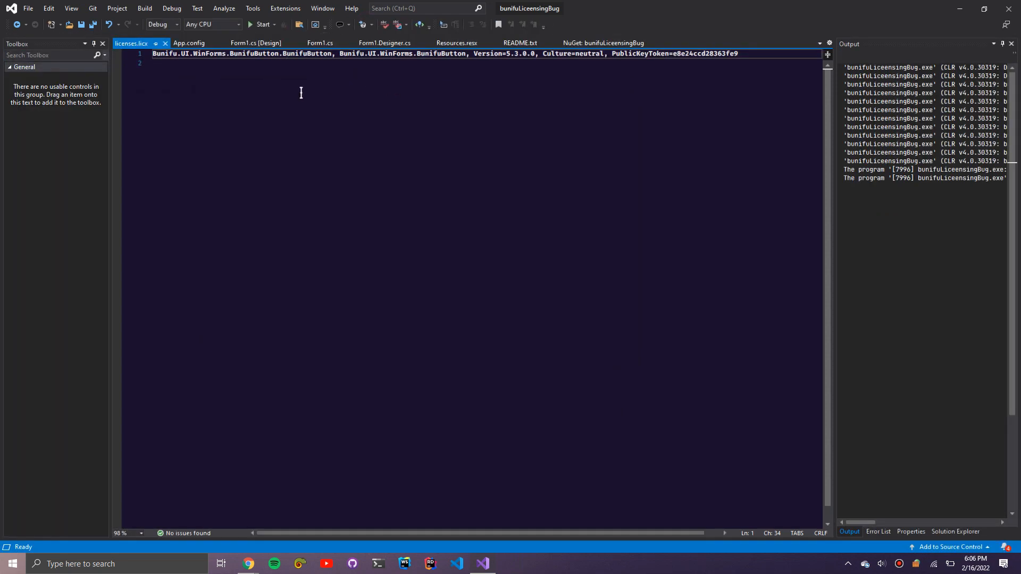
left_click(198, 43)
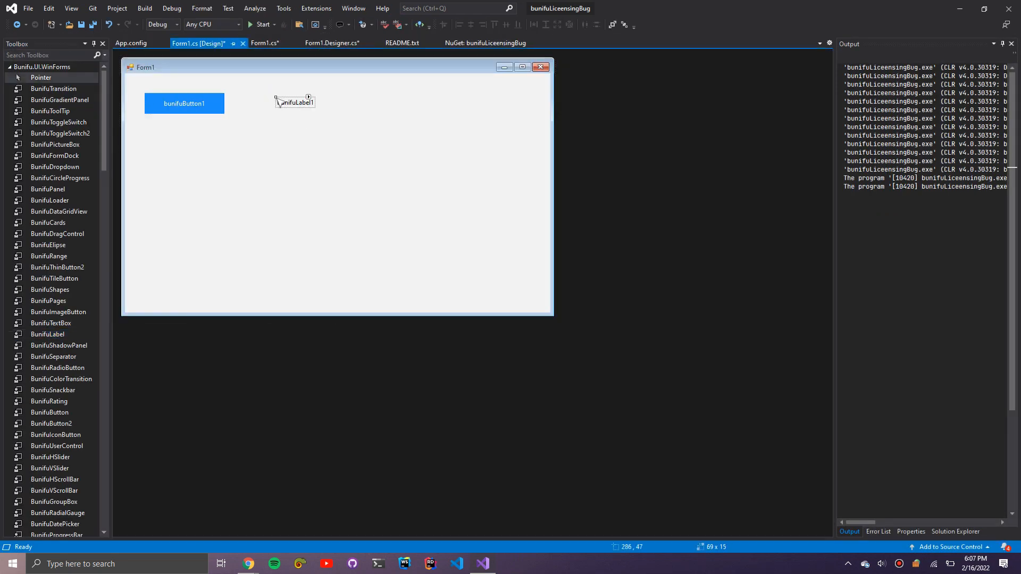
- Add a BunifuLabel to Form1, confirm licenses.licx lists BunifuLabel and BunifuButton, and build
left_click(295, 102)
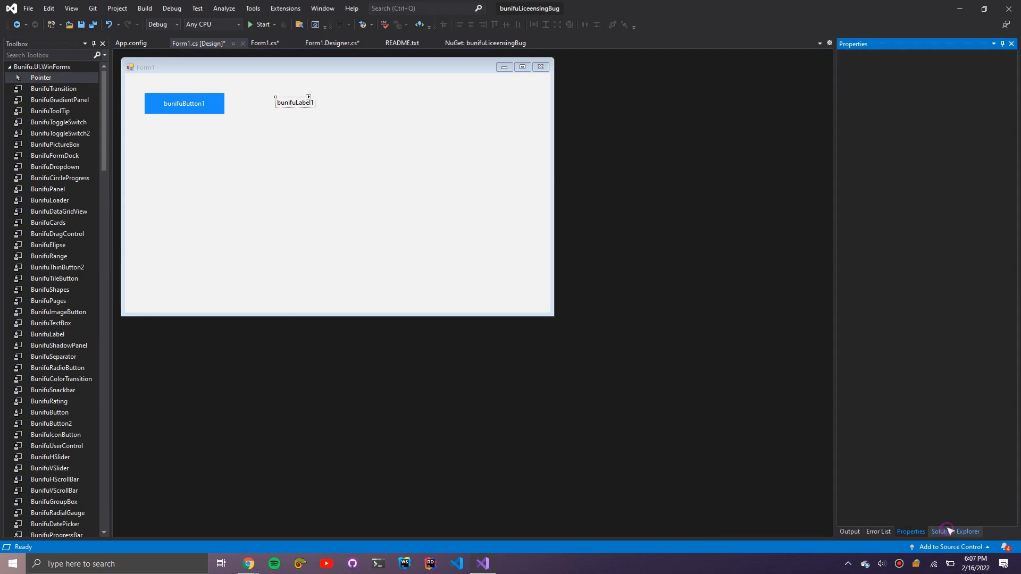
left_click(261, 24)
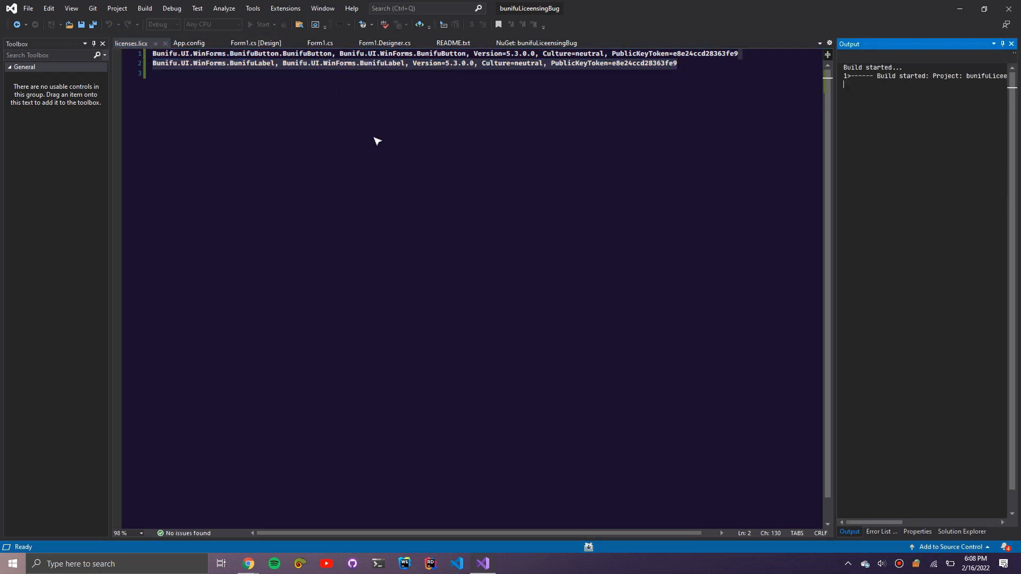
left_click(260, 24)
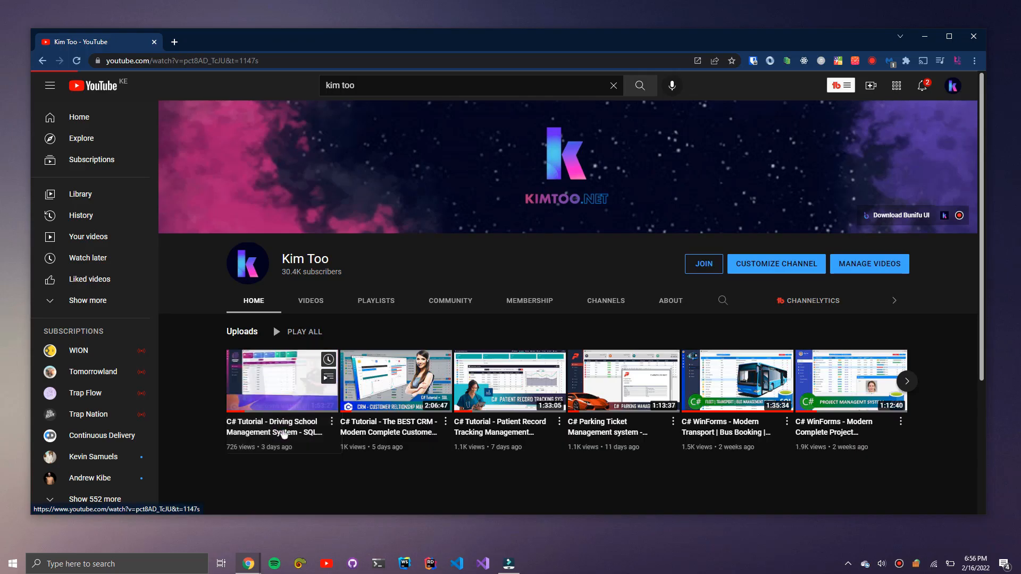
- Open the Driving School Management System video, expand its description, and follow the Kimtoo Academy link
left_click(281, 381)
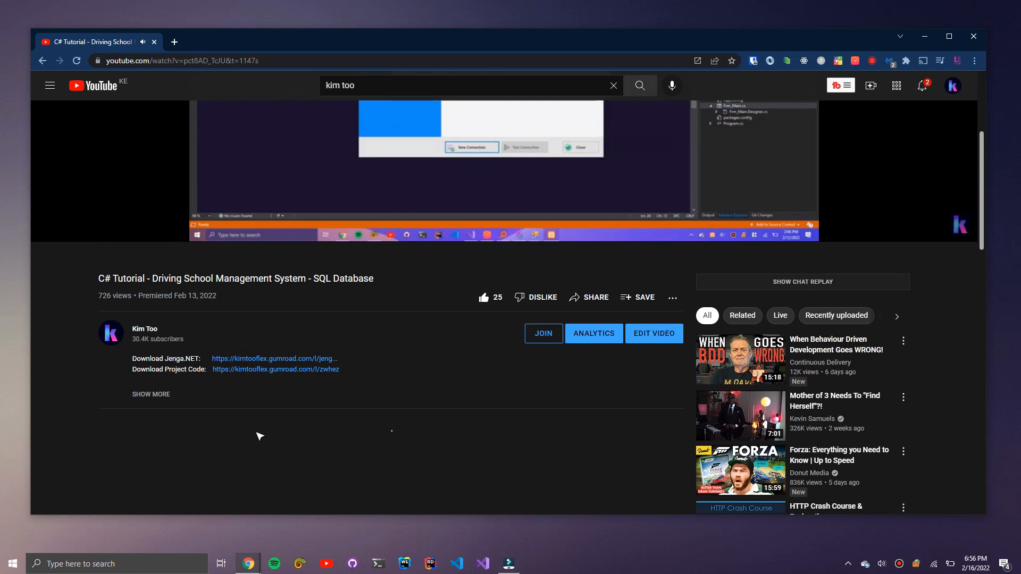
left_click(150, 395)
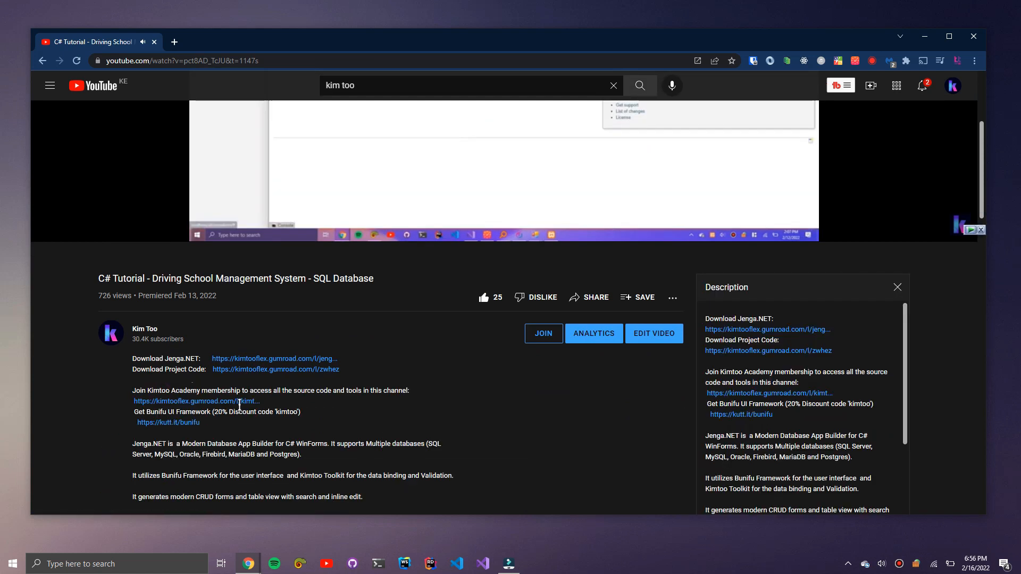
left_click(196, 401)
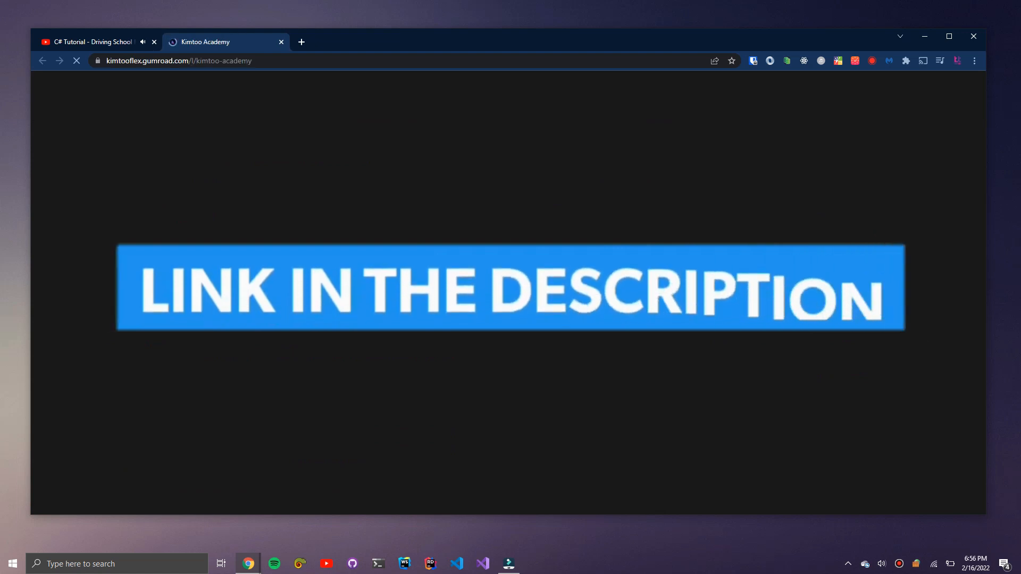